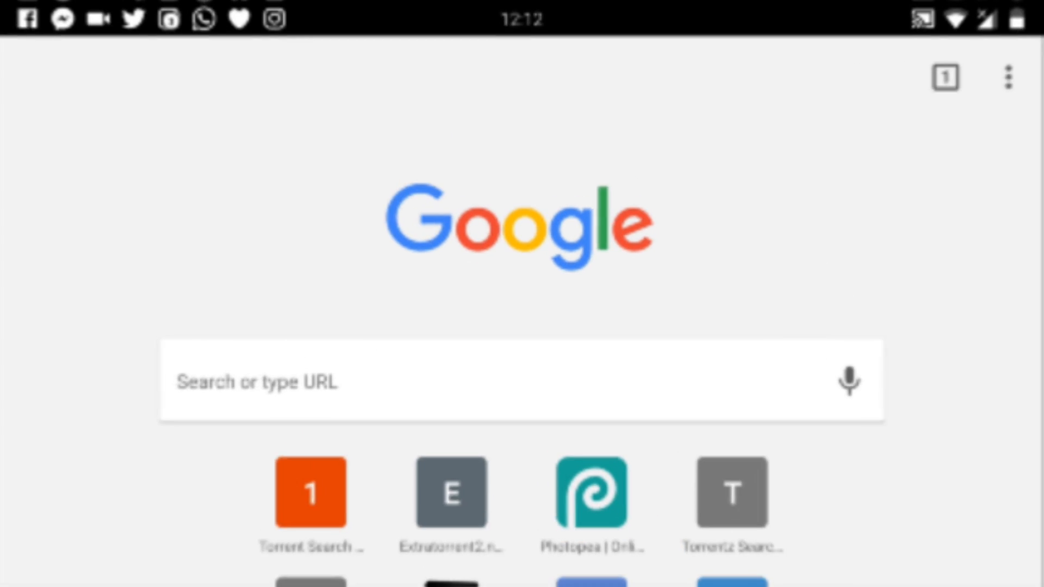
# - Navigate Chrome to photopea.com from the address bar
pyautogui.click(520, 382)
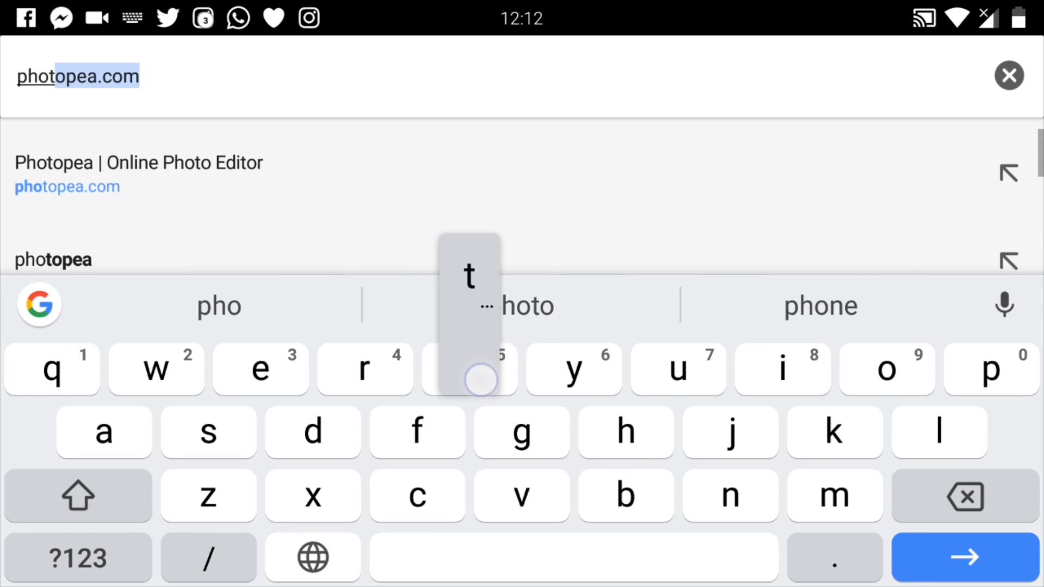
pyautogui.click(470, 368)
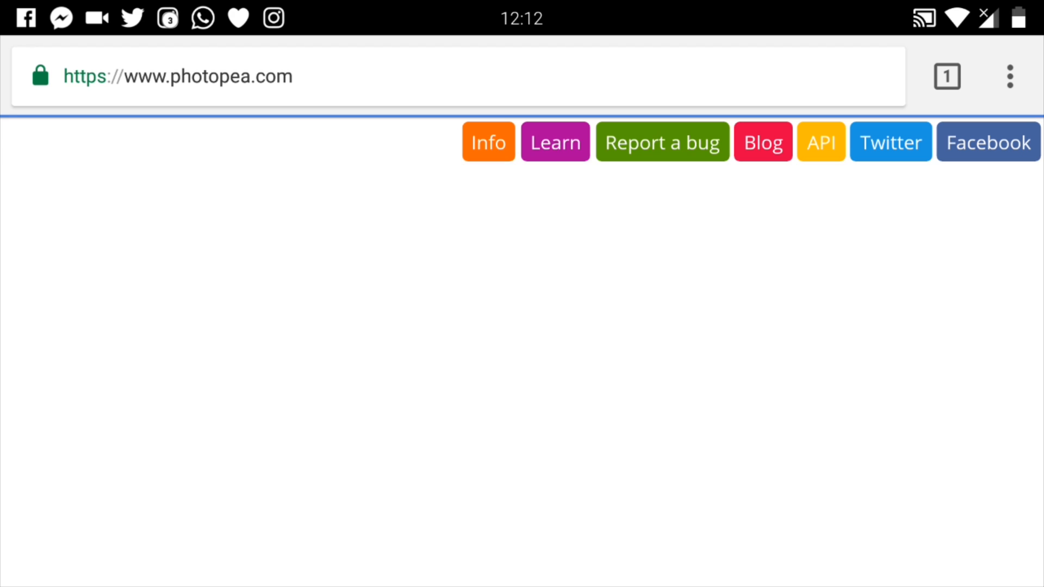
# - Try New Project, close the opened PSD and return to the welcome screen with nothing open
pyautogui.click(489, 141)
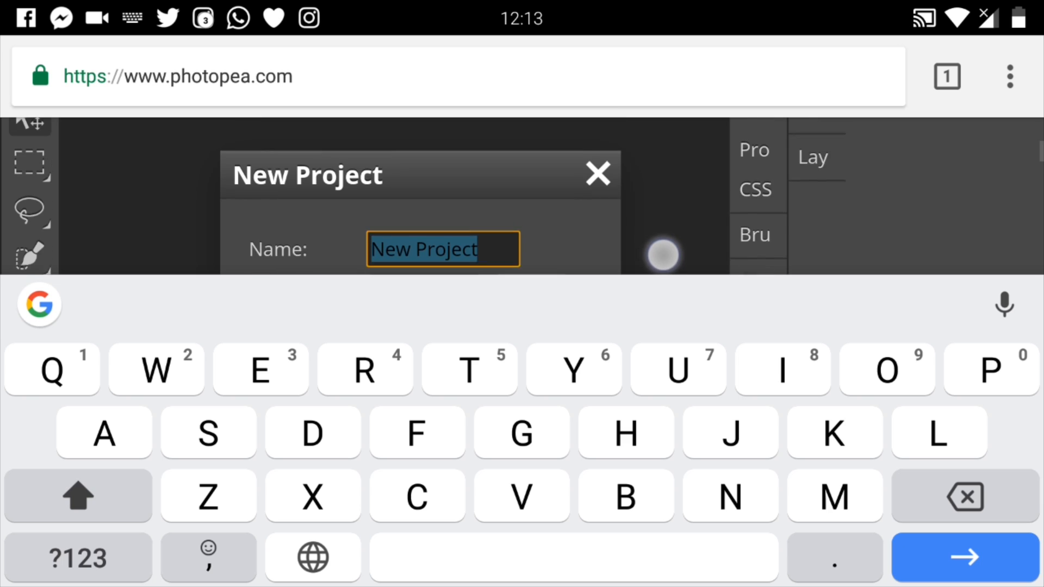
pyautogui.click(597, 174)
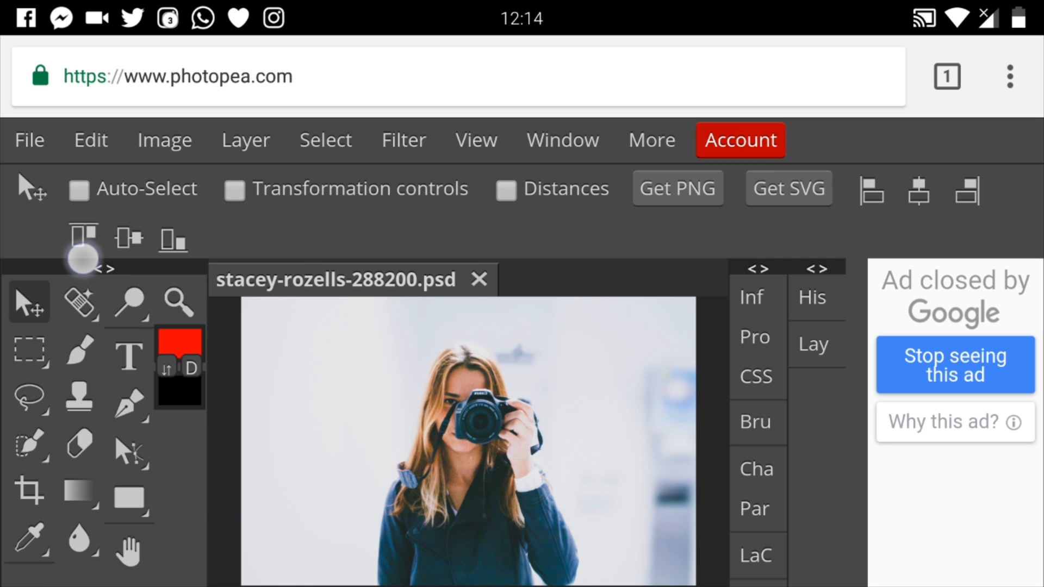
pyautogui.click(28, 140)
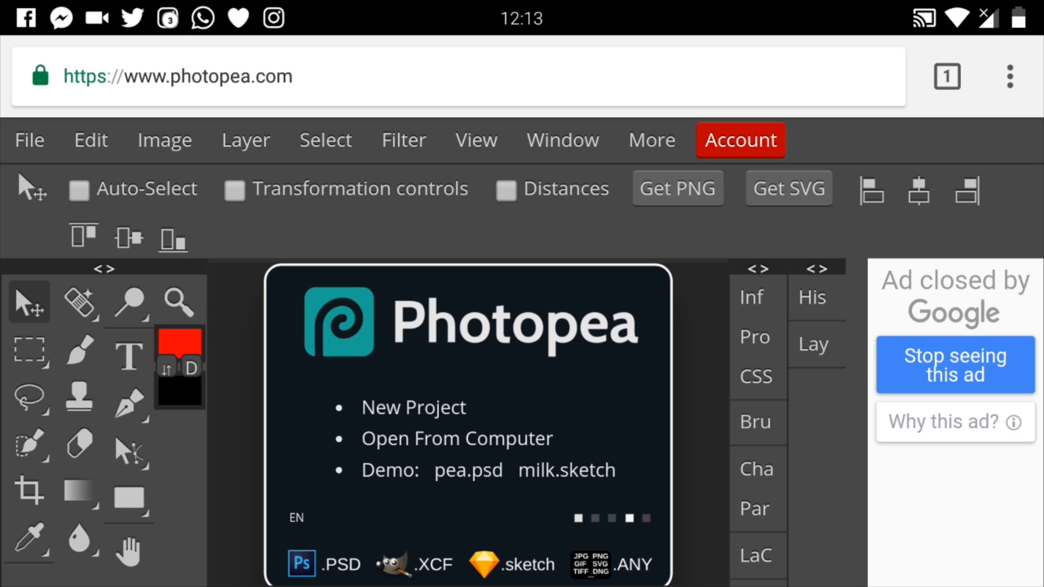
pyautogui.click(594, 518)
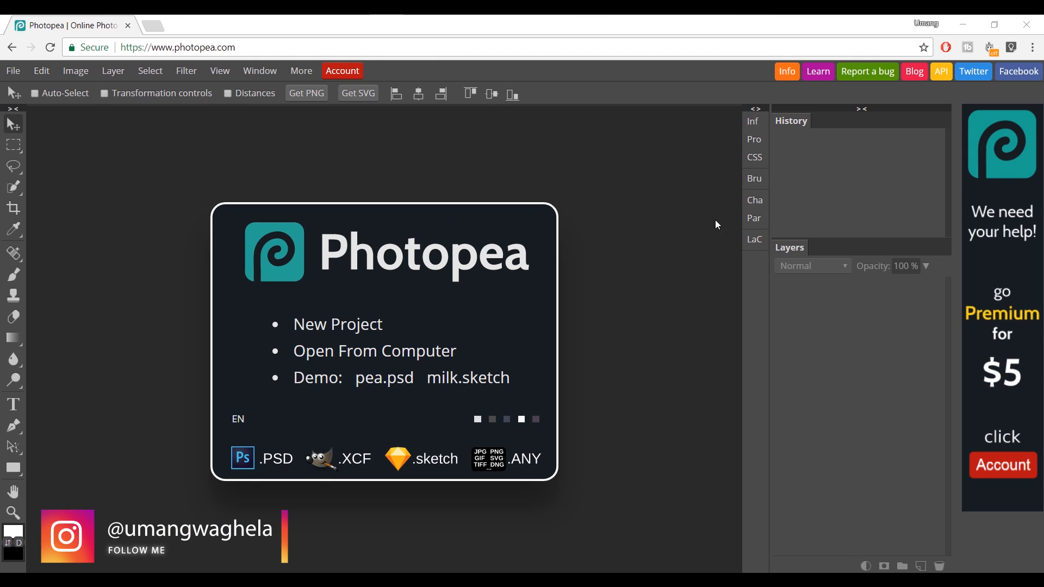
# - Open the my-photo portrait, then create a 1920×1080 white-background project named 2018
pyautogui.click(374, 352)
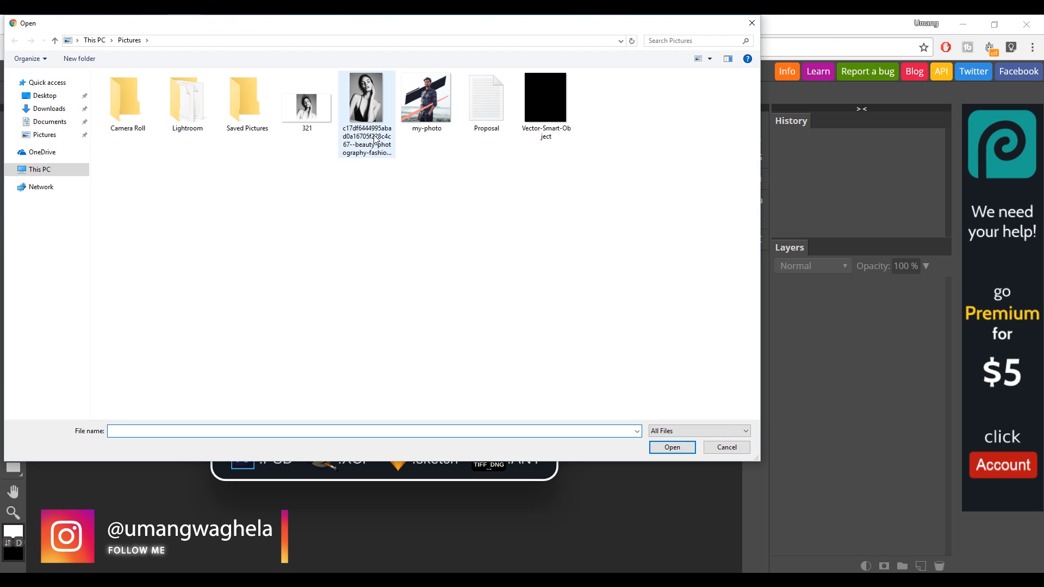
pyautogui.doubleClick(425, 97)
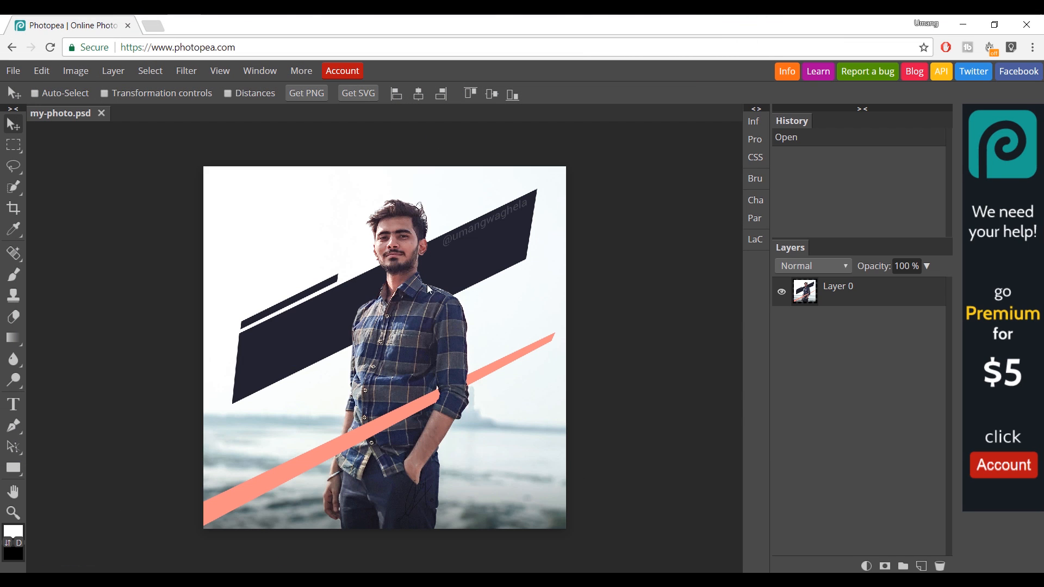
pyautogui.moveTo(150, 180)
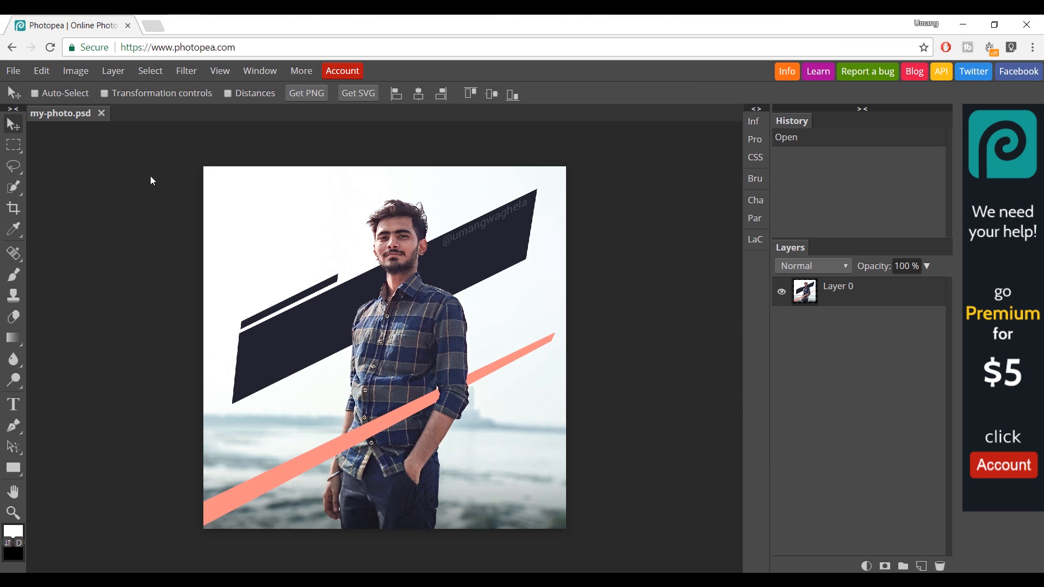
pyautogui.moveTo(102, 113)
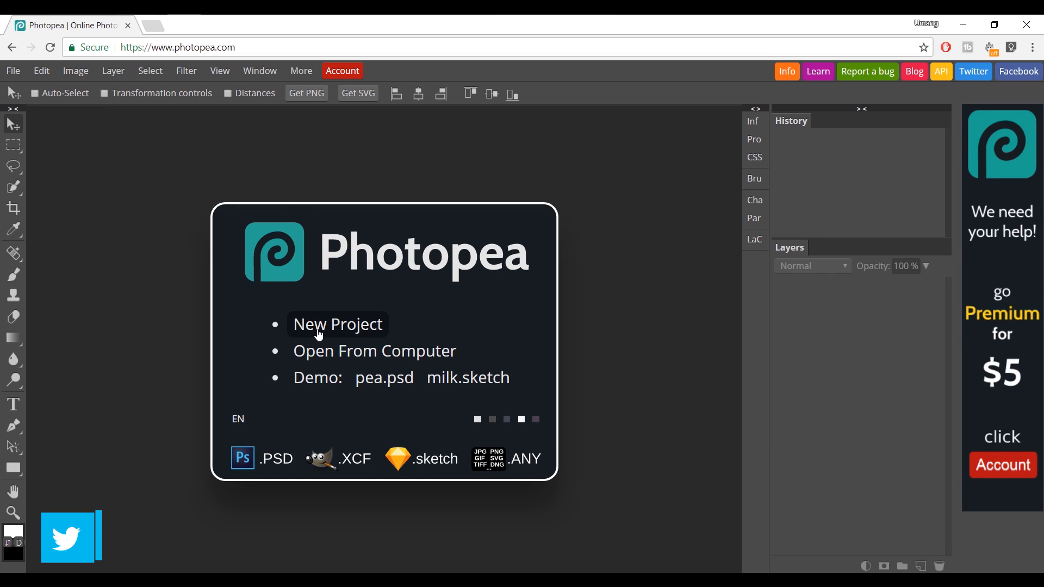
pyautogui.click(337, 324)
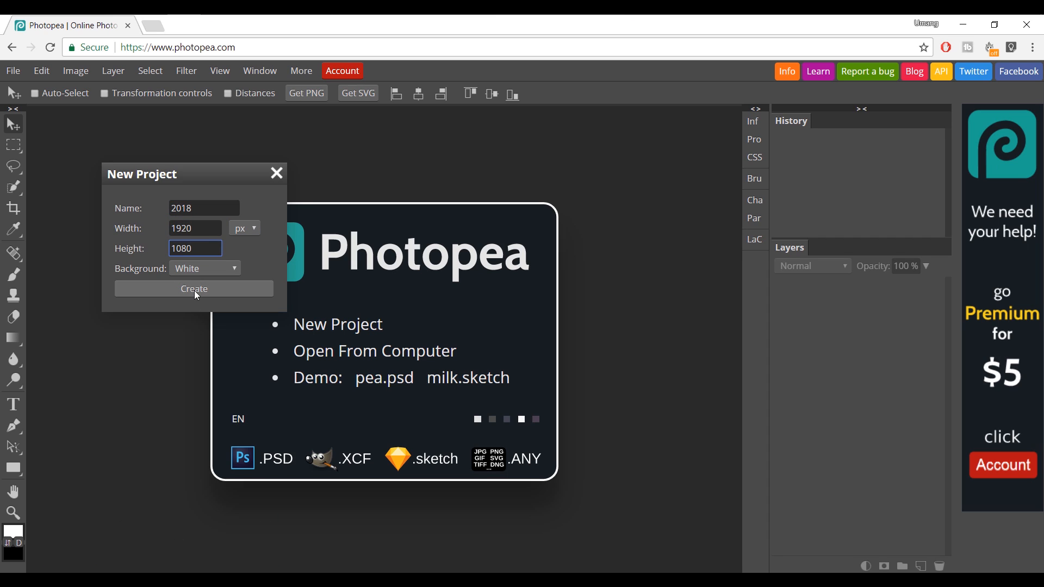
pyautogui.click(194, 289)
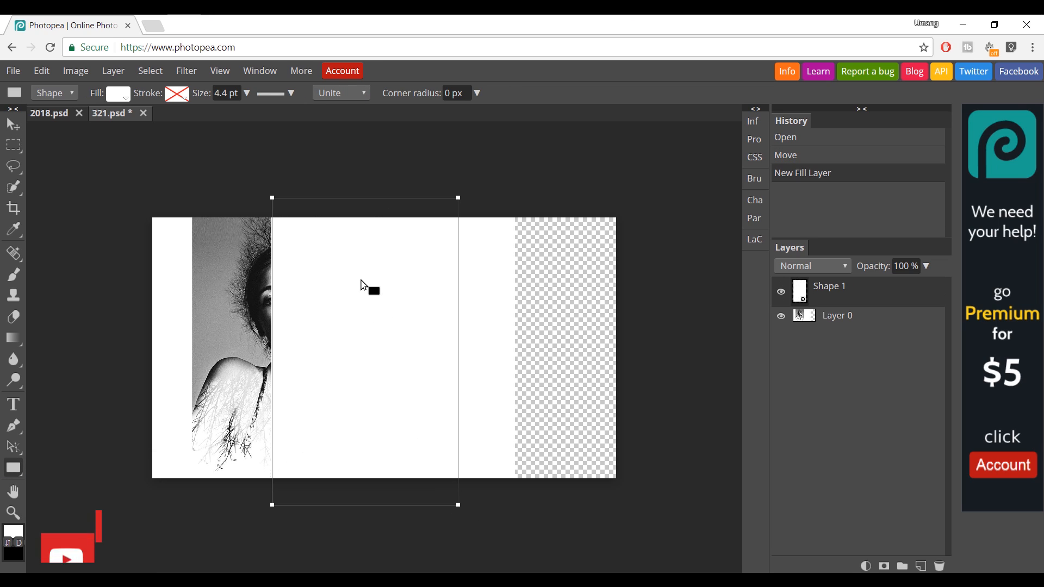
# - Keep the rectangle fill white, select the portrait layer and start a text layer
pyautogui.click(117, 94)
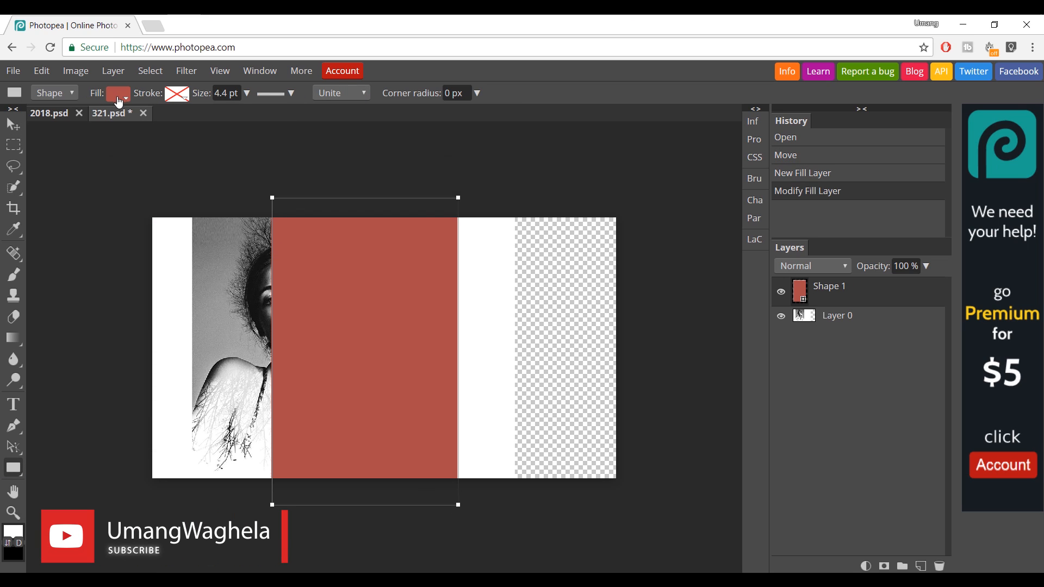
pyautogui.click(118, 92)
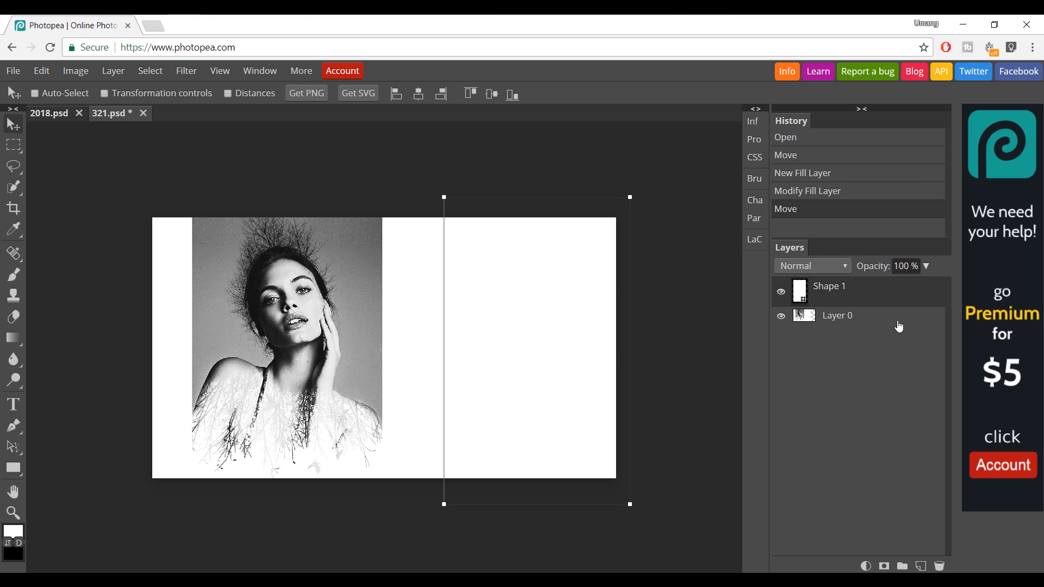
pyautogui.click(829, 286)
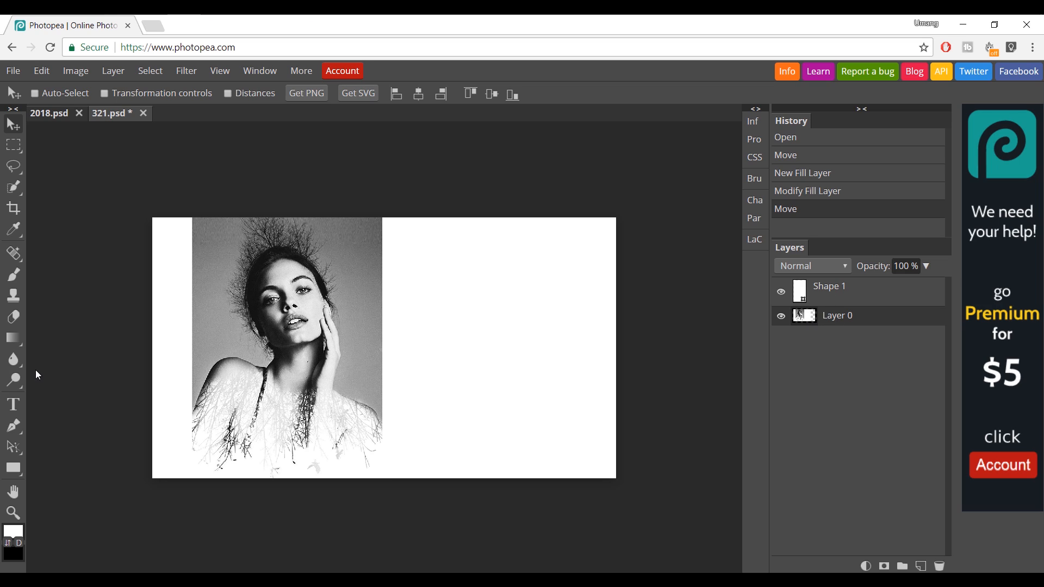
pyautogui.click(13, 405)
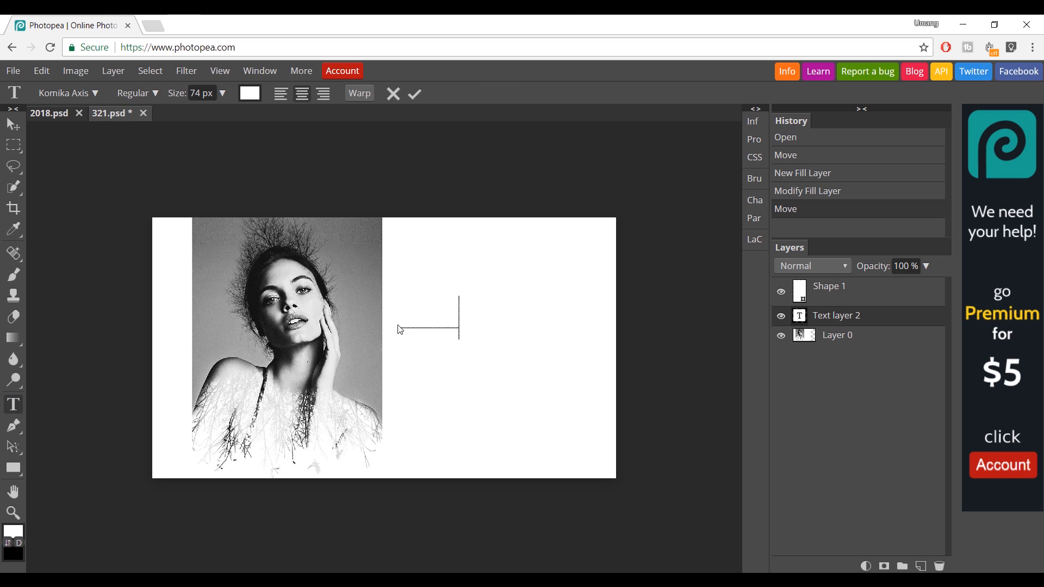
# - Enter the title PICSART TUTORIAL 2018 and move it right onto the white area
pyautogui.write('PICSAR')
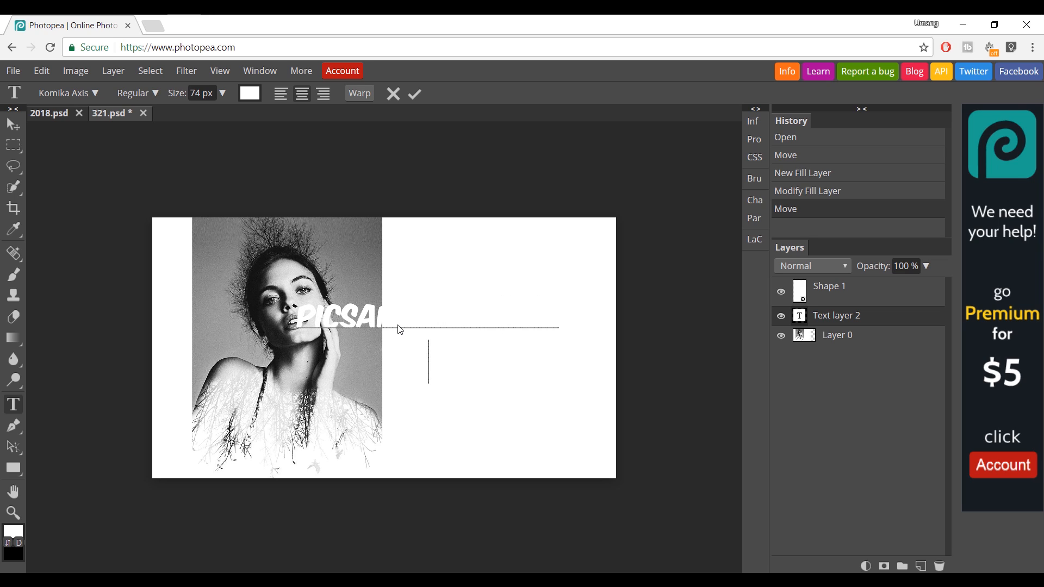
pyautogui.click(249, 92)
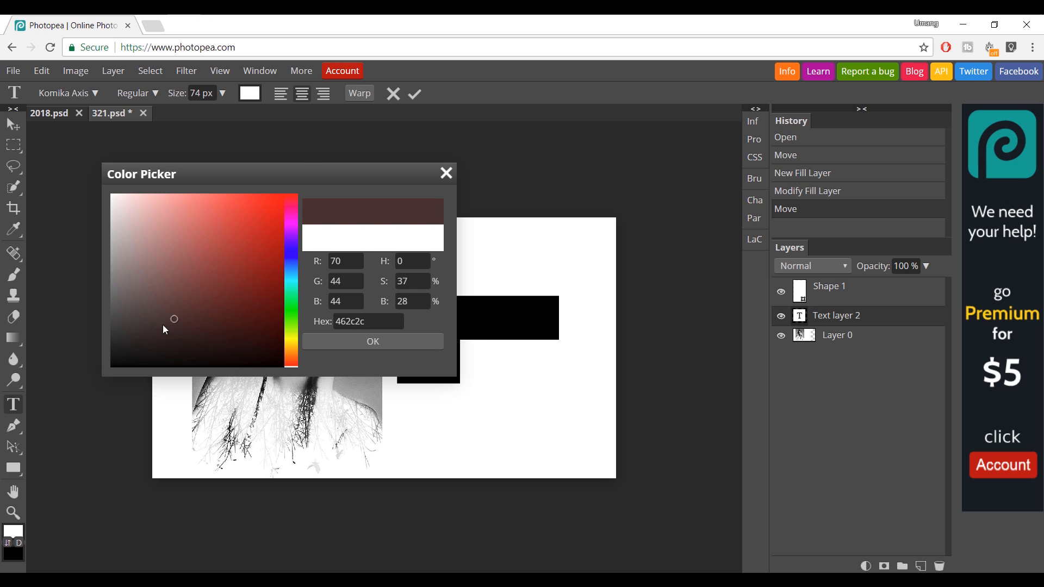
pyautogui.click(372, 342)
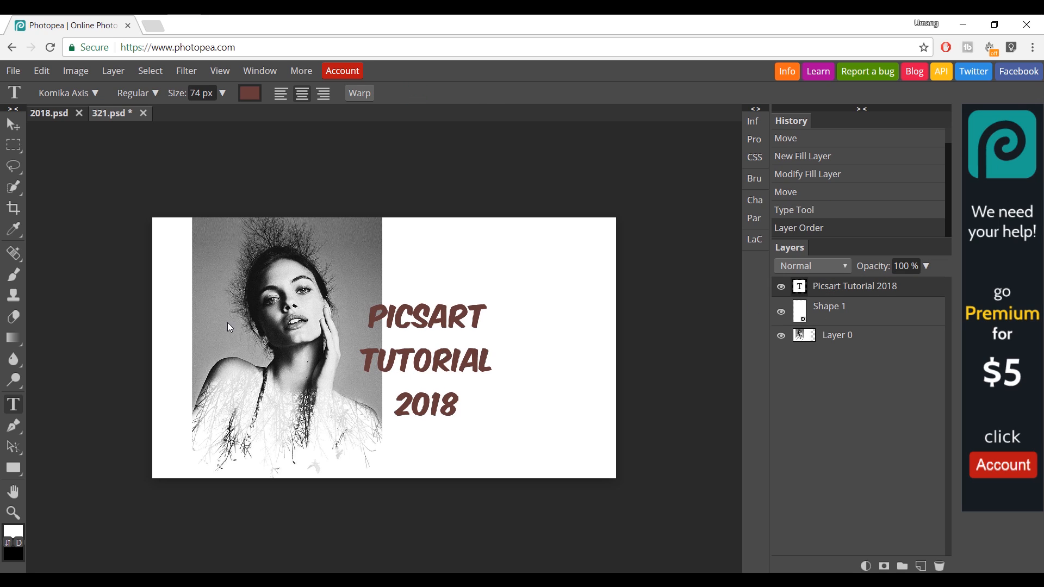
pyautogui.moveTo(427, 360); pyautogui.dragTo(493, 345)
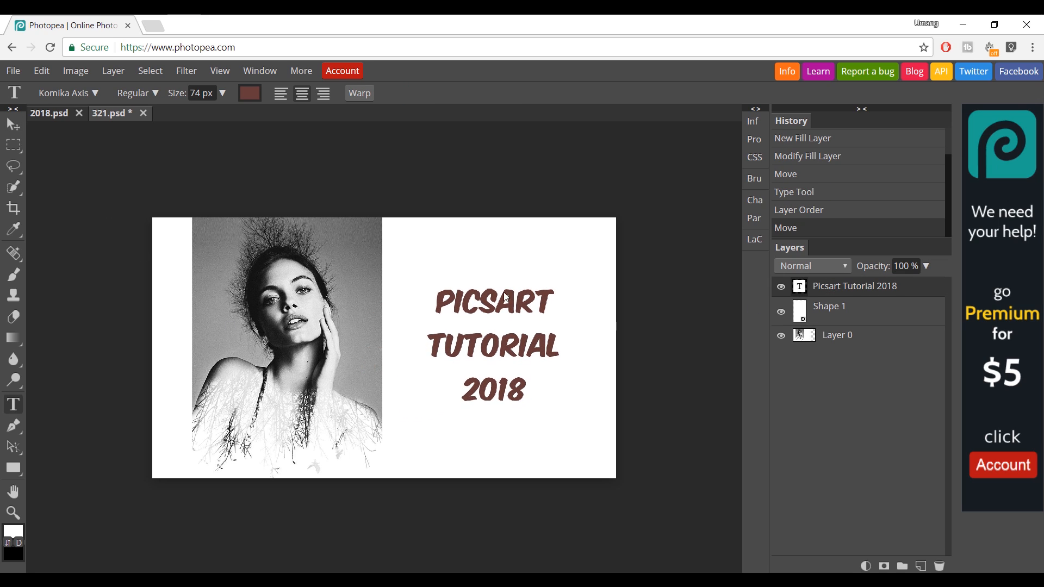
# - Recolour the title text pure white (#ffffff)
pyautogui.click(250, 92)
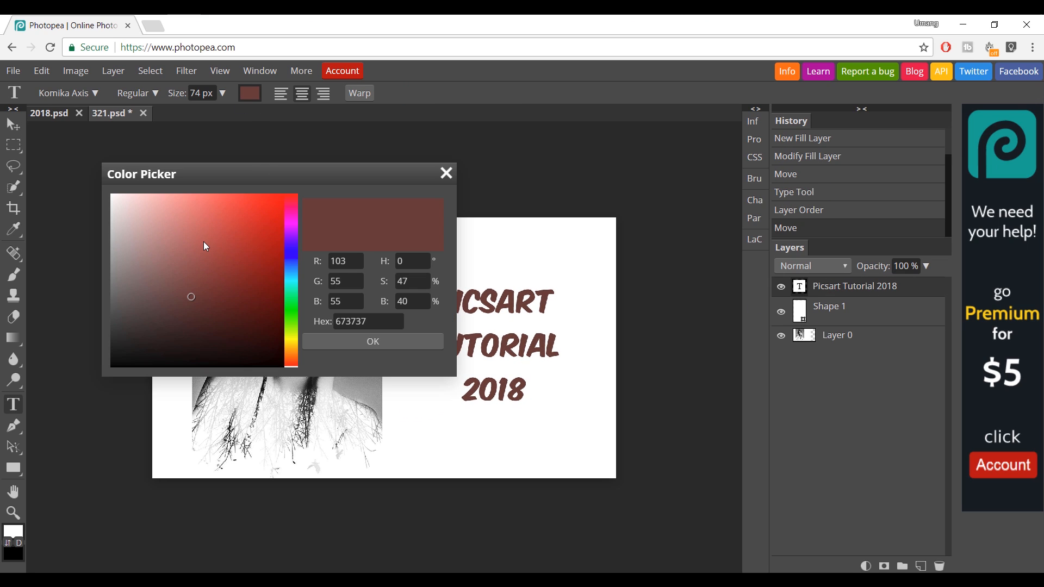
pyautogui.click(112, 194)
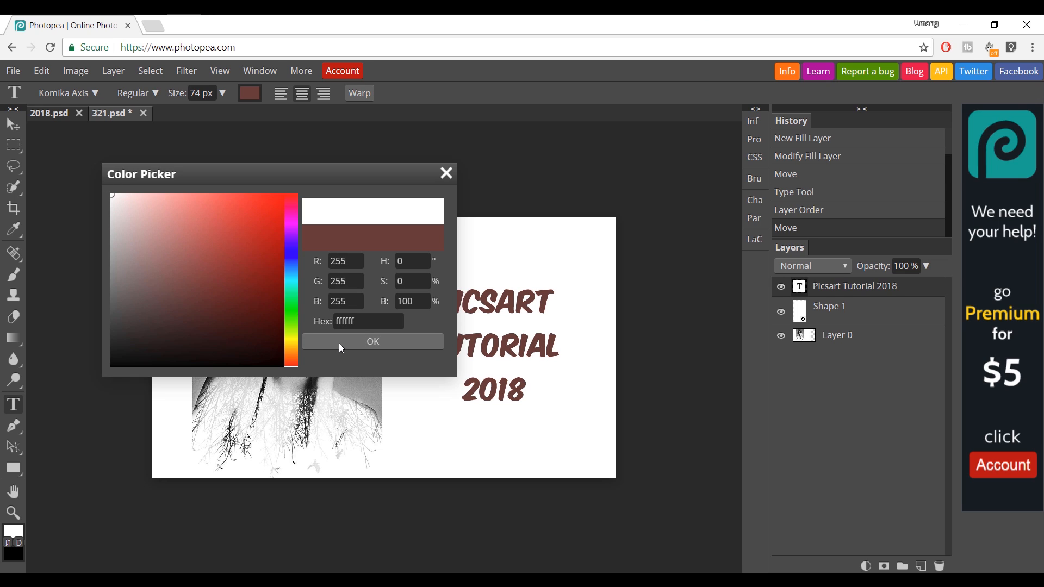
pyautogui.click(372, 340)
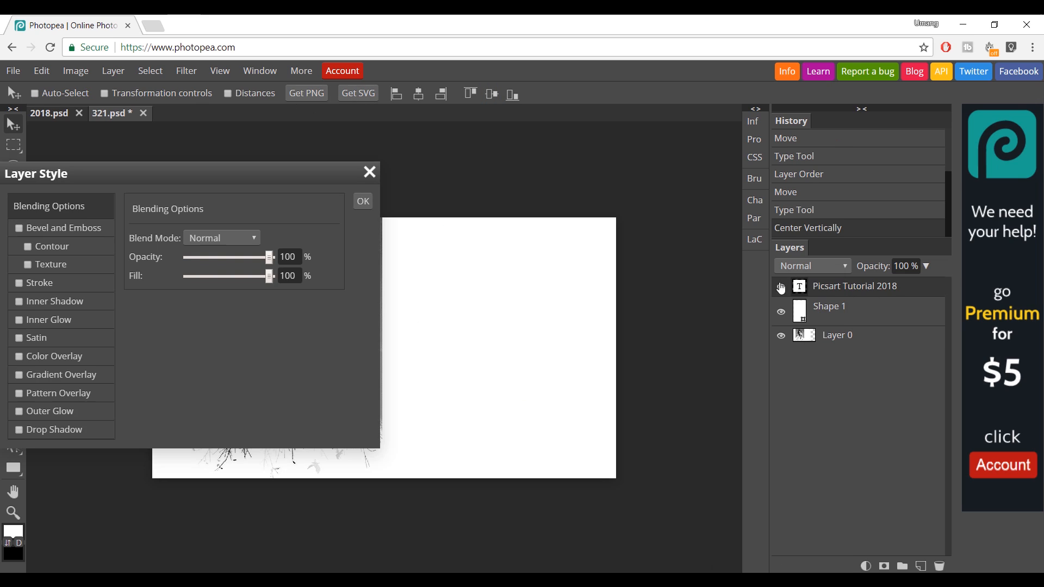
# - Apply a Drop Shadow layer style: Normal blend, 100% opacity, distance 0, size 40
pyautogui.click(221, 238)
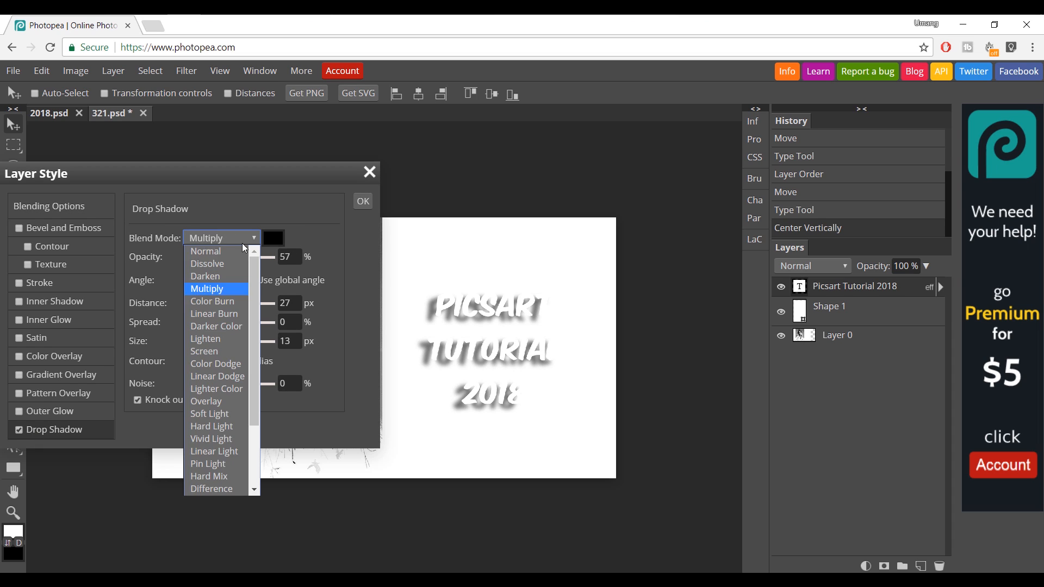
pyautogui.click(205, 252)
pyautogui.write('1')
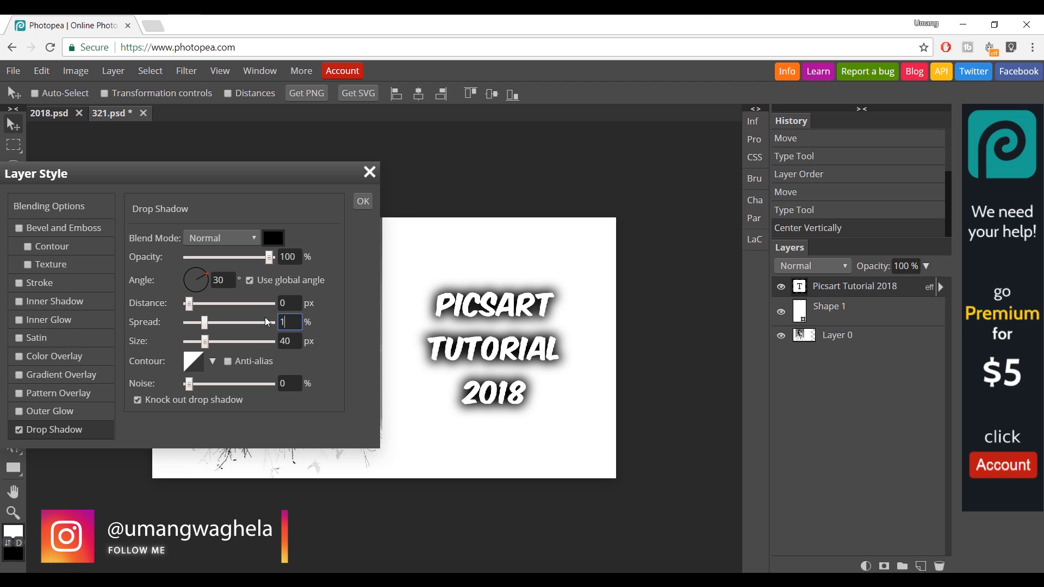
pyautogui.click(363, 201)
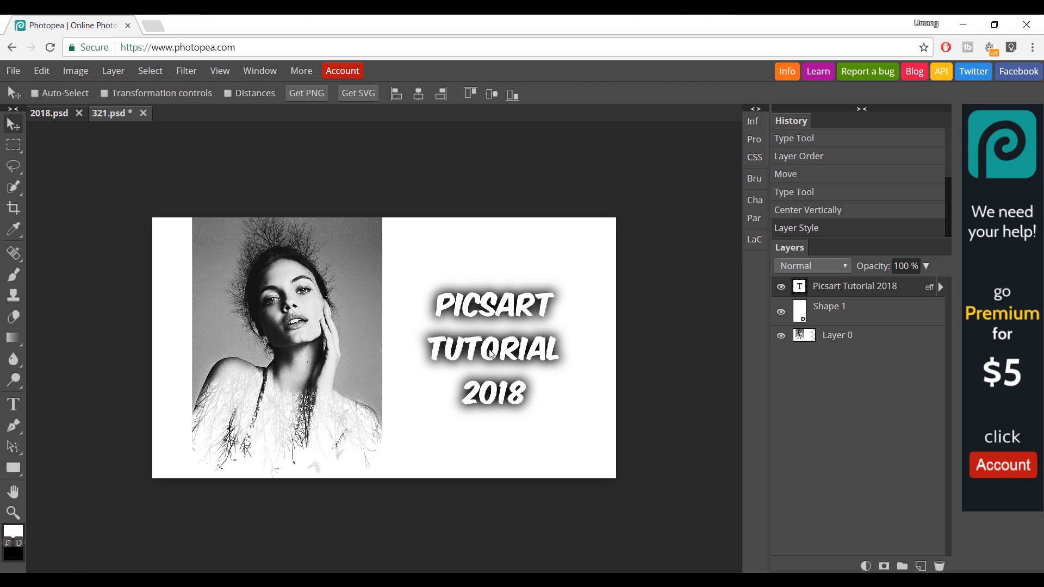
pyautogui.moveTo(521, 383)
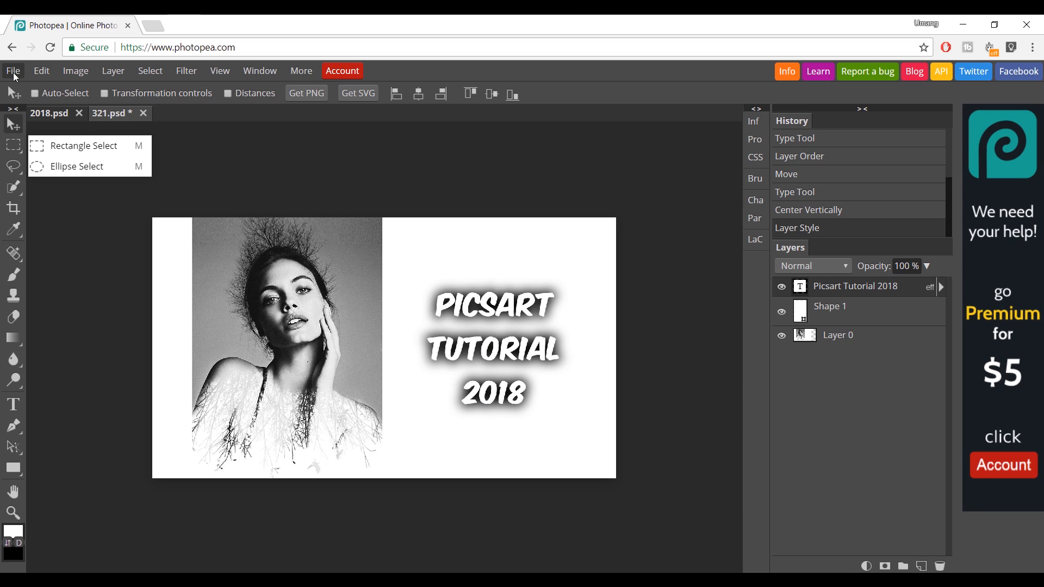
# - Export the design as PNG, save it and open the downloaded 321 (1).png
pyautogui.click(37, 247)
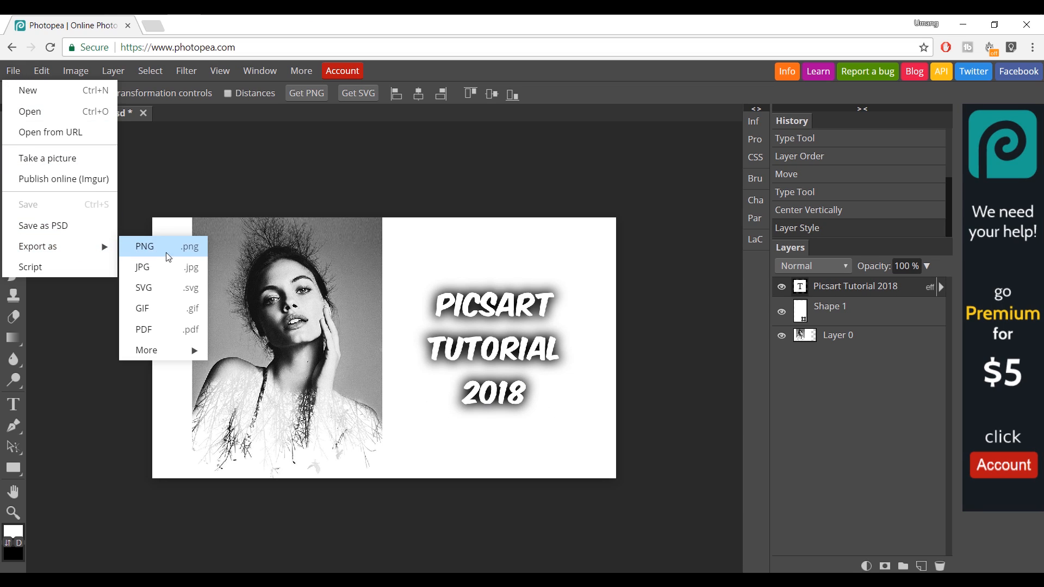
pyautogui.click(144, 247)
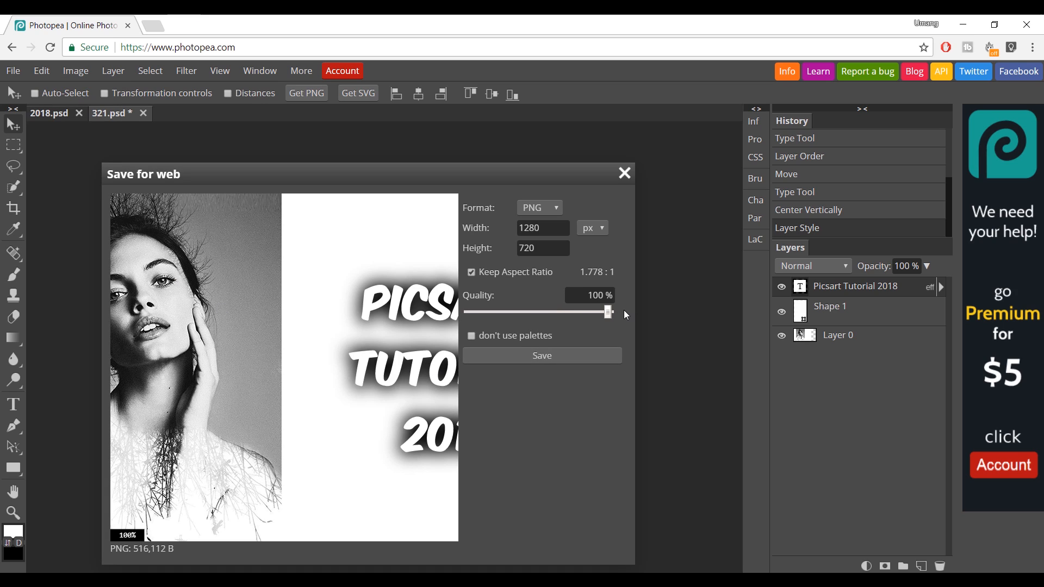
pyautogui.click(542, 354)
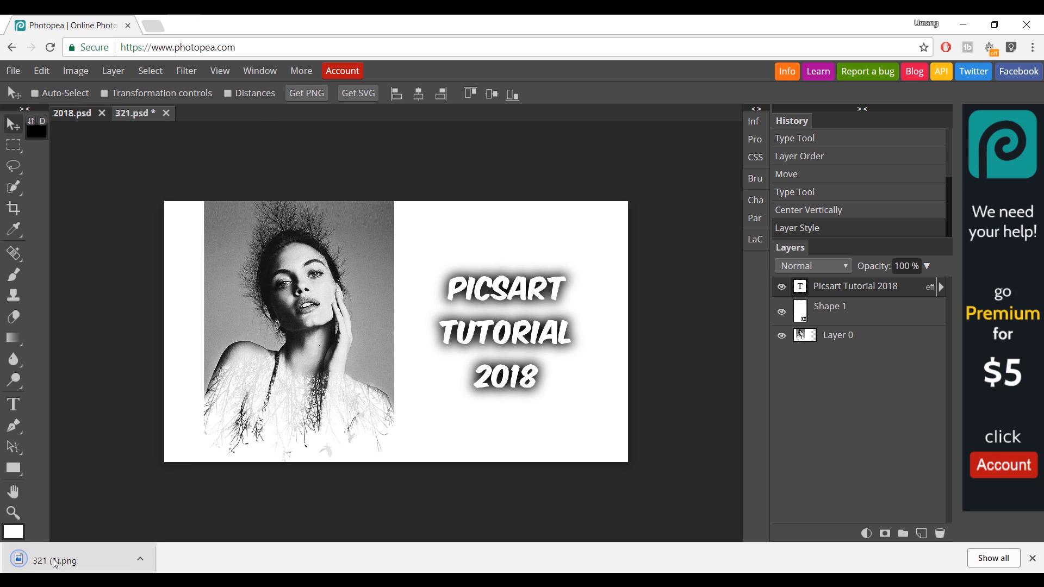
pyautogui.click(54, 561)
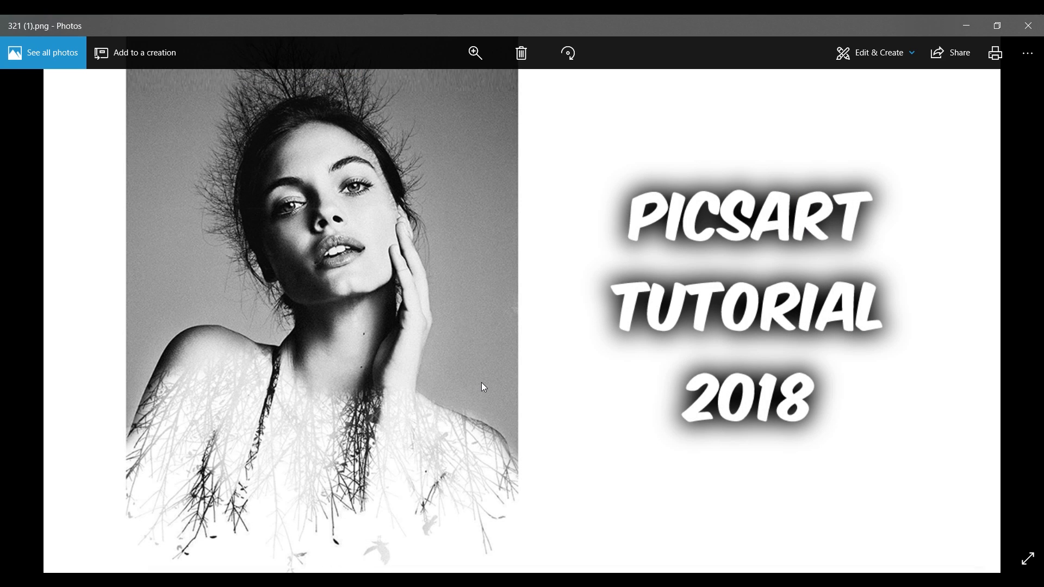